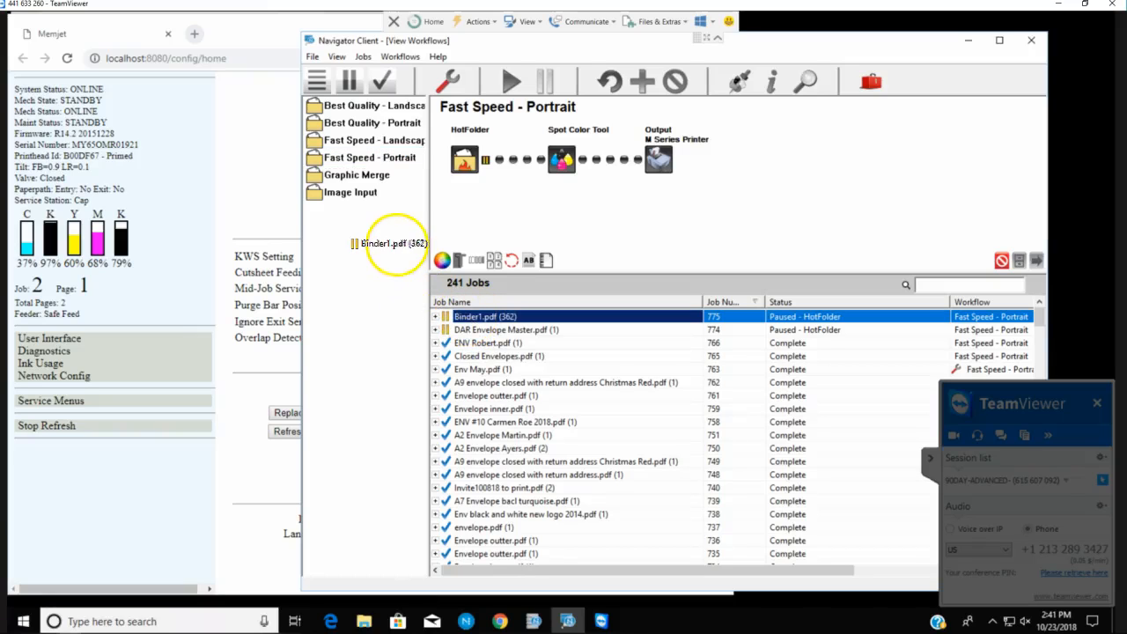
# - Drop the Binder1.pdf job onto the Graphic Merge workflow in the tree
pyautogui.click(370, 156)
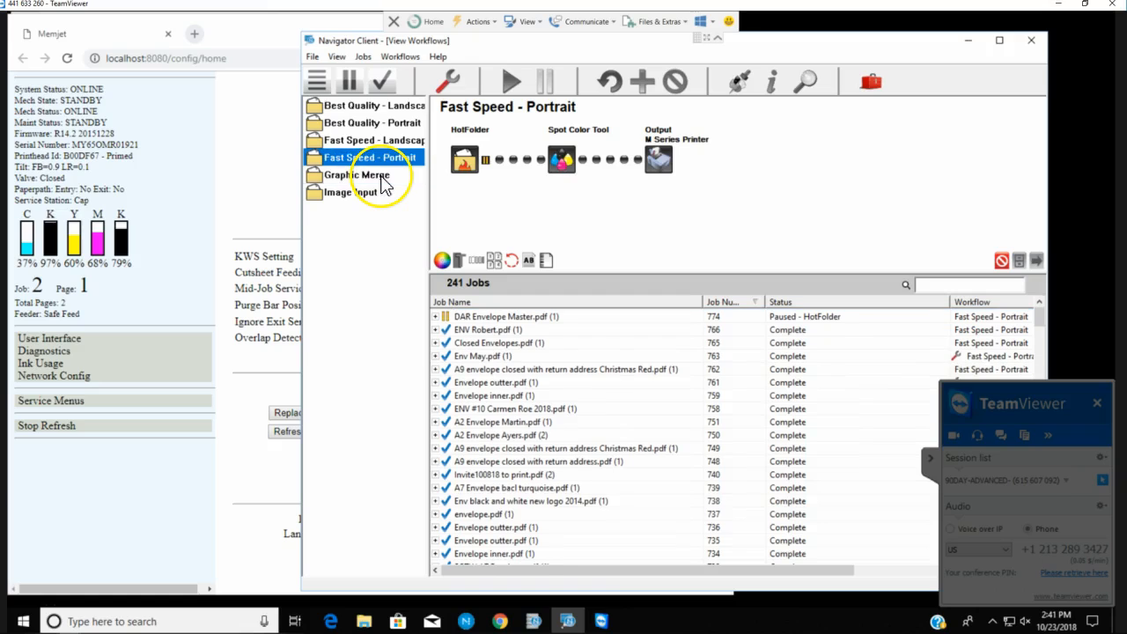
pyautogui.moveTo(472, 329)
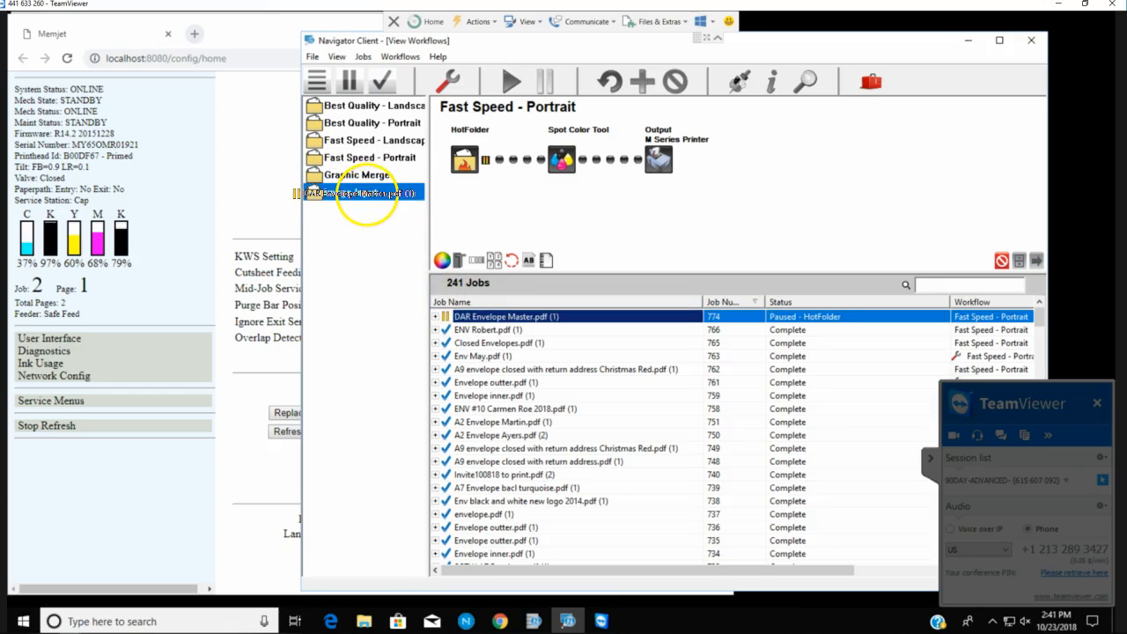
pyautogui.click(368, 156)
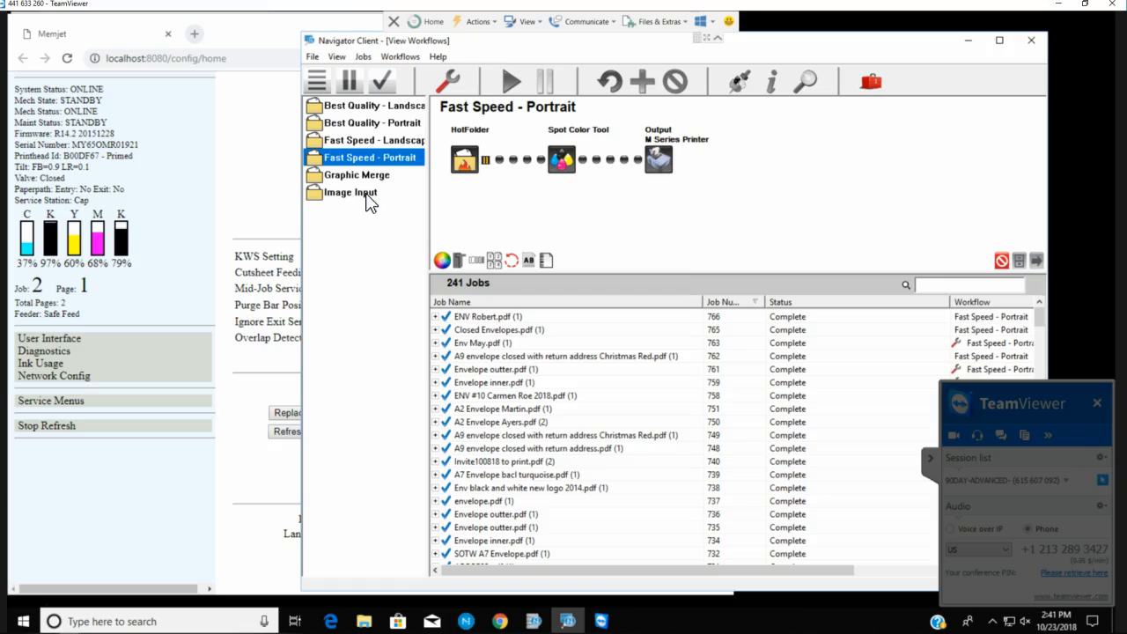
pyautogui.moveTo(366, 192)
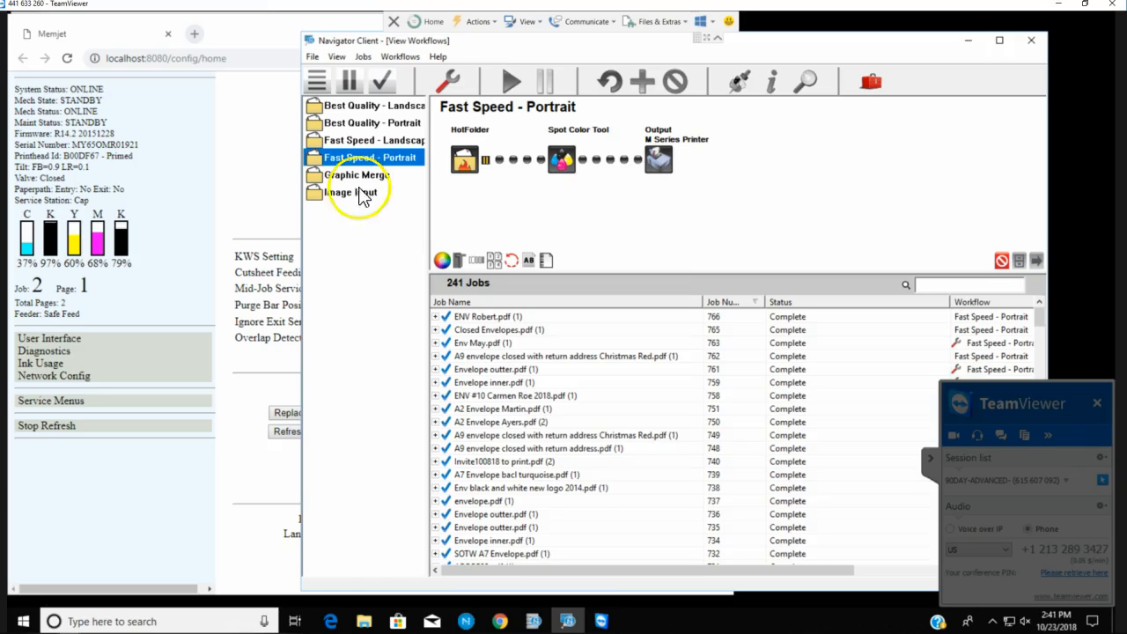
pyautogui.moveTo(338, 180)
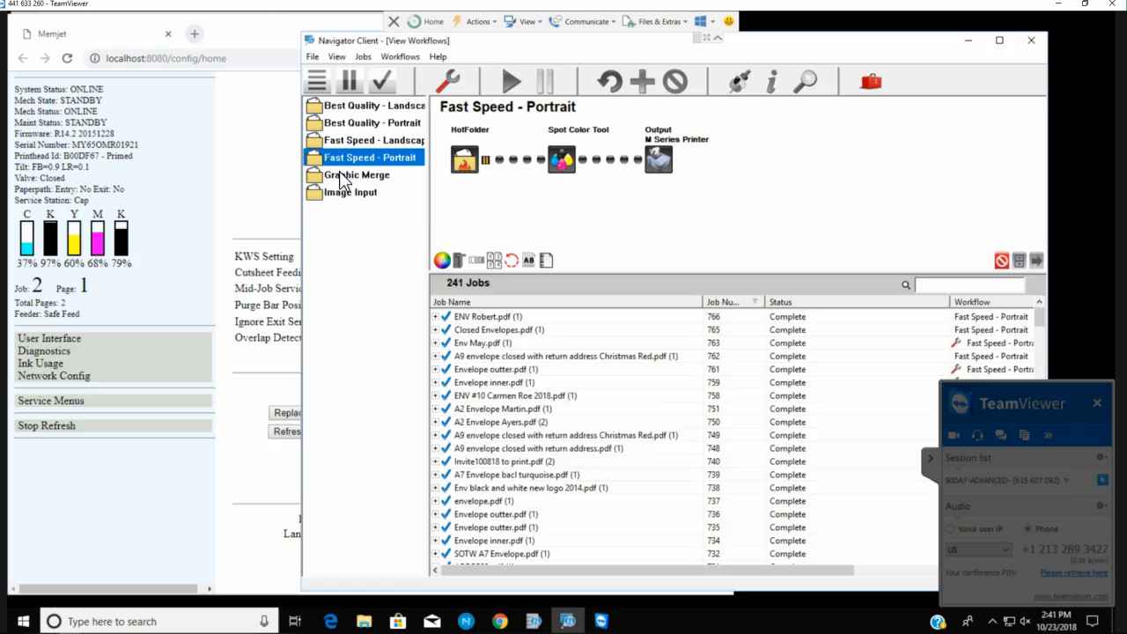
# - Show Graphic Merge's jobs and expand Binder1.pdf through its HotFolder step to the original file
pyautogui.click(356, 174)
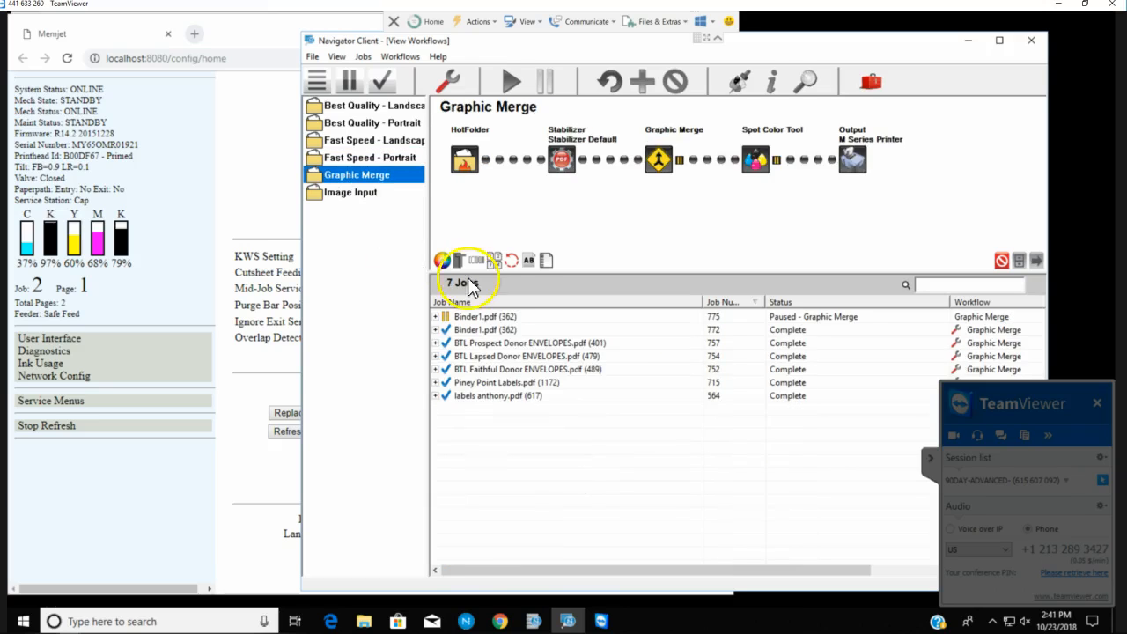
pyautogui.moveTo(448, 324)
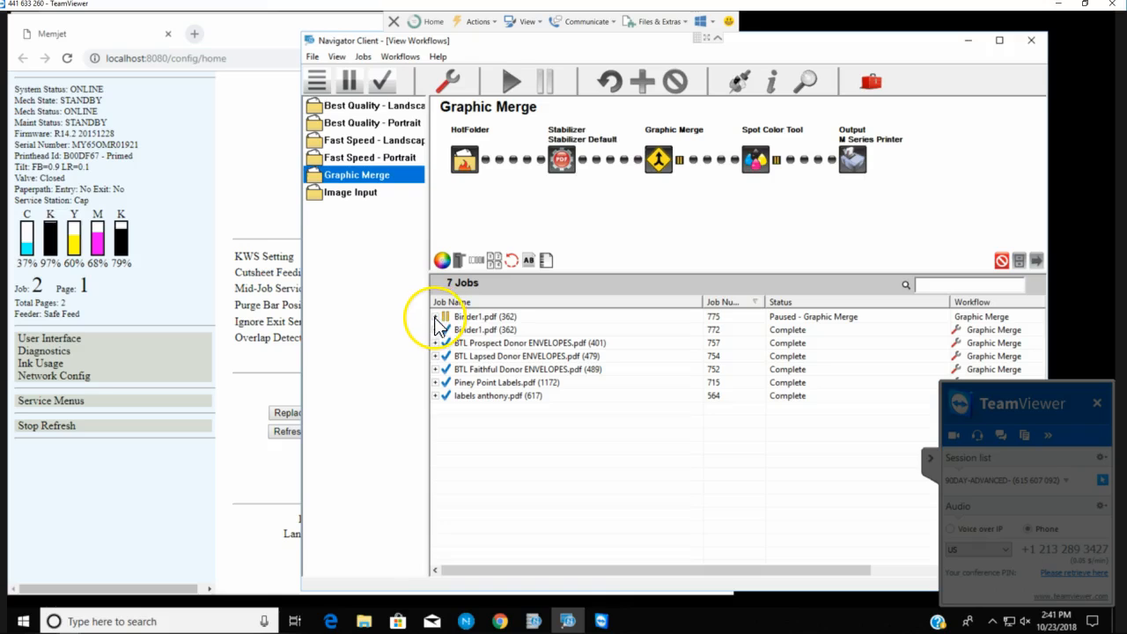
pyautogui.click(433, 317)
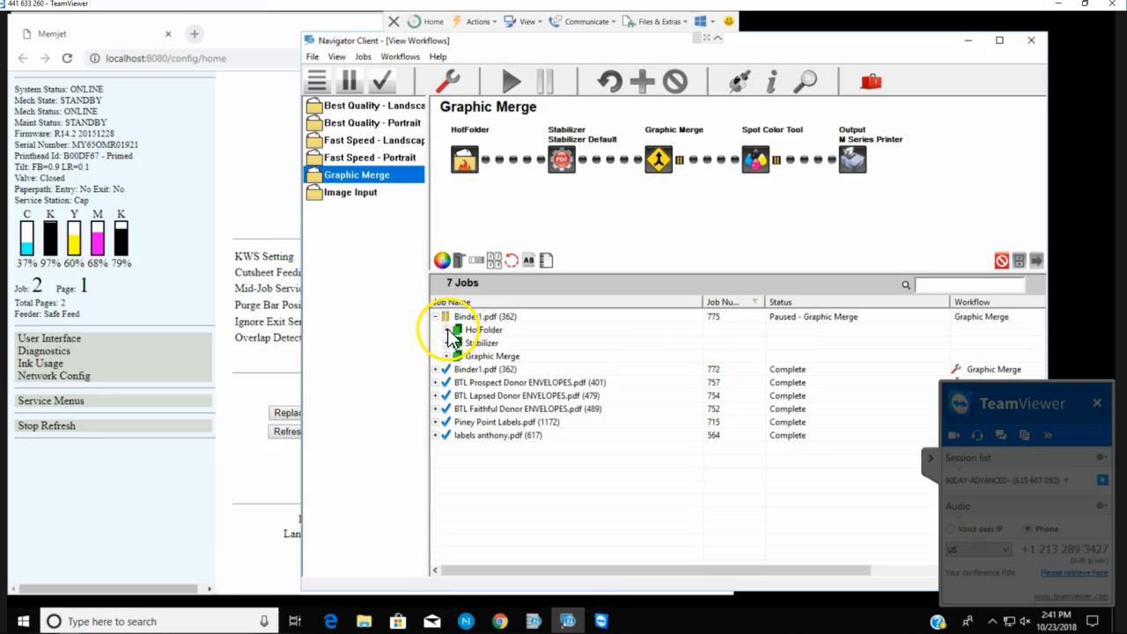
pyautogui.click(433, 318)
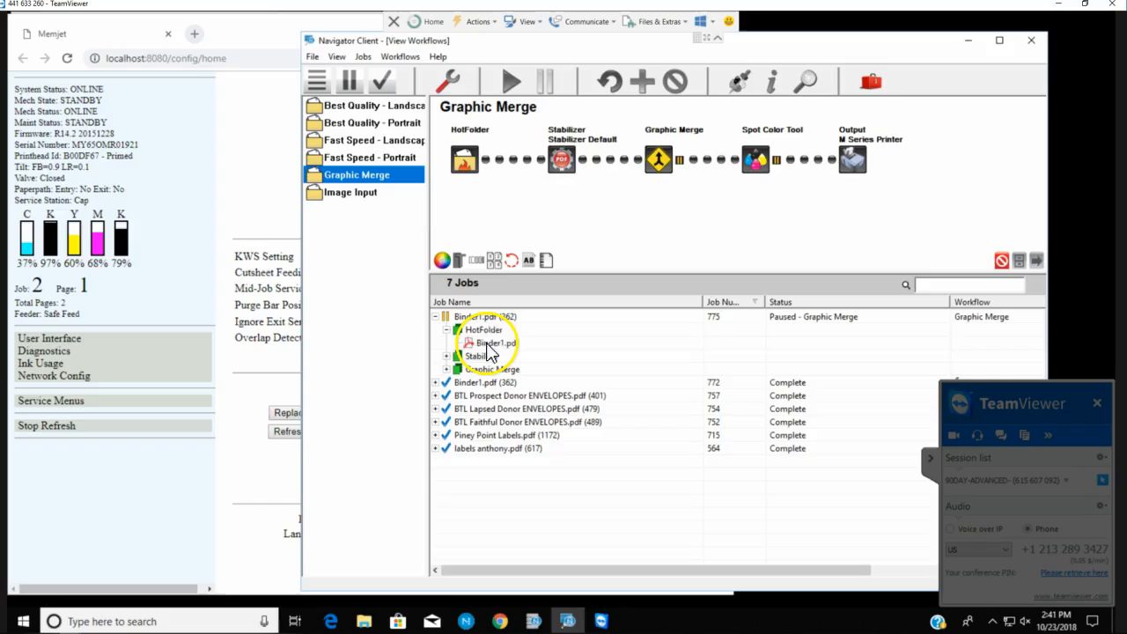
pyautogui.doubleClick(497, 342)
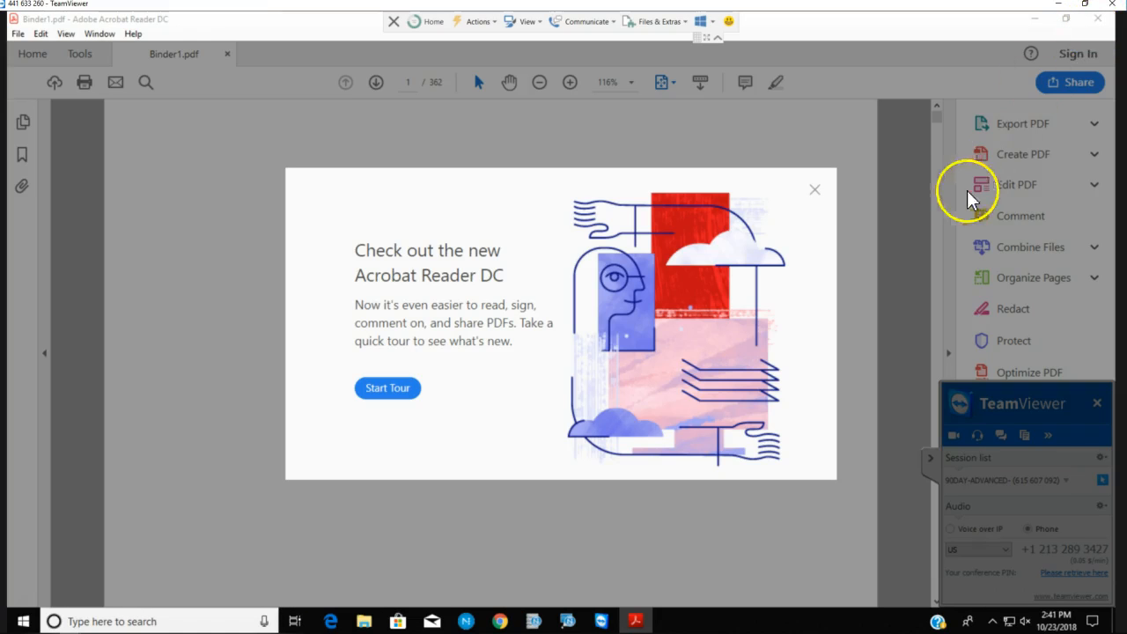
pyautogui.click(813, 190)
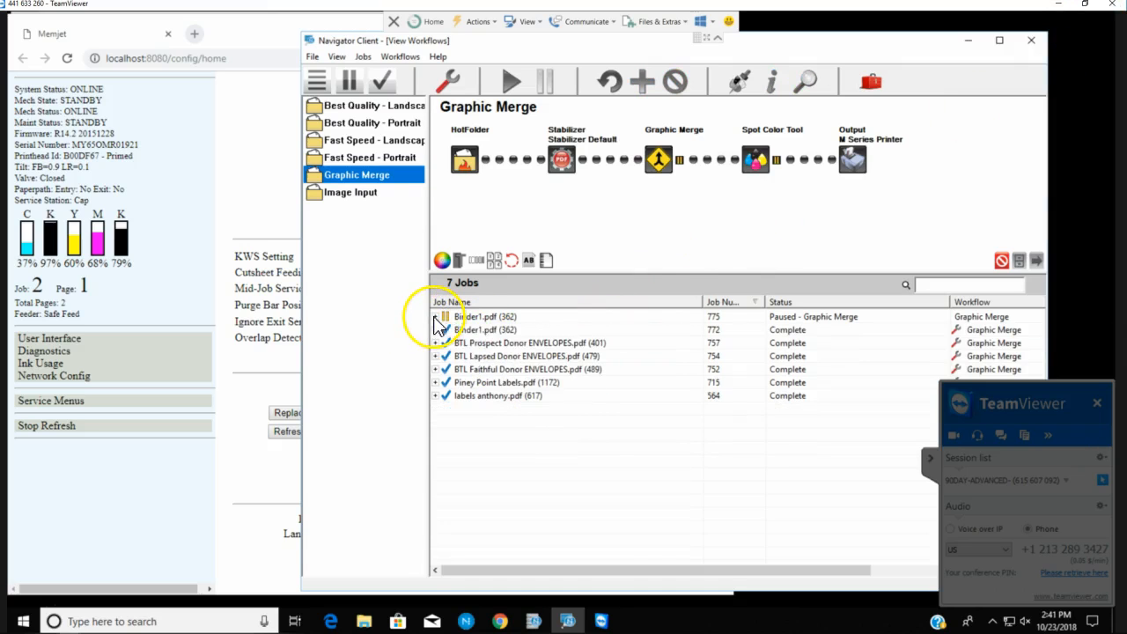
# - Open Binder1.pdf in the Graphic Editor to show its envelope layout
pyautogui.rightClick(490, 317)
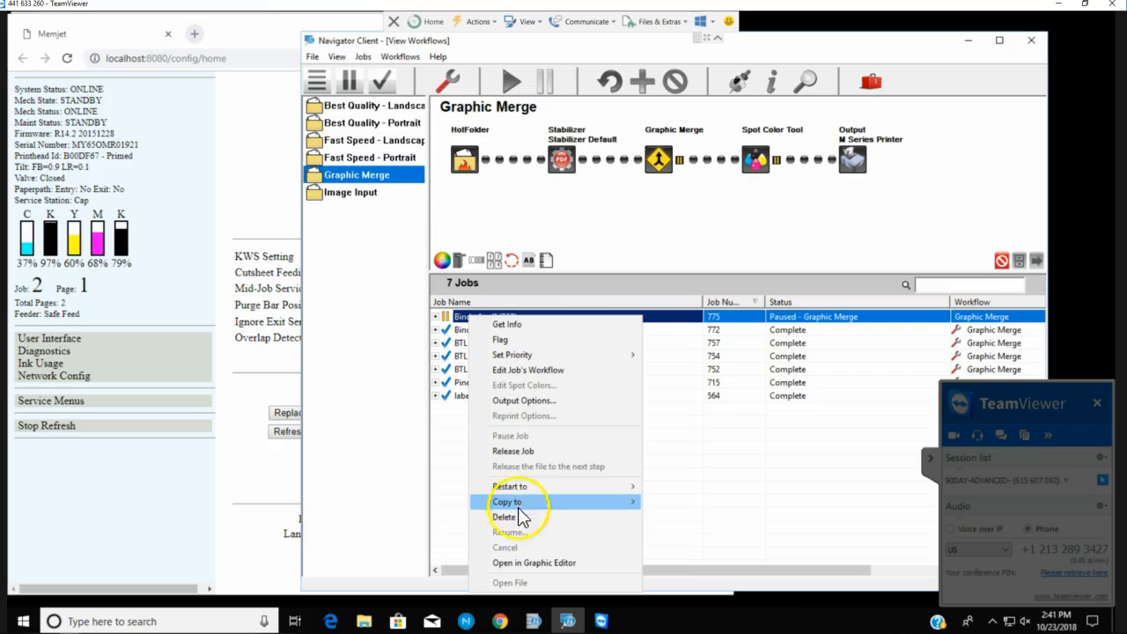
pyautogui.click(534, 564)
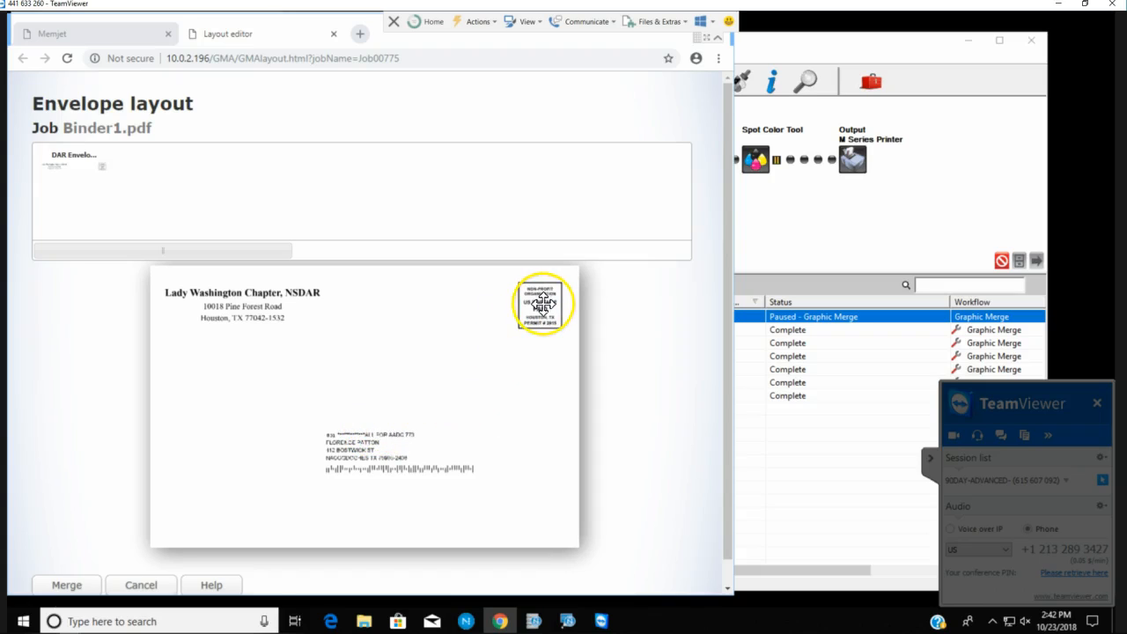
pyautogui.moveTo(97, 542)
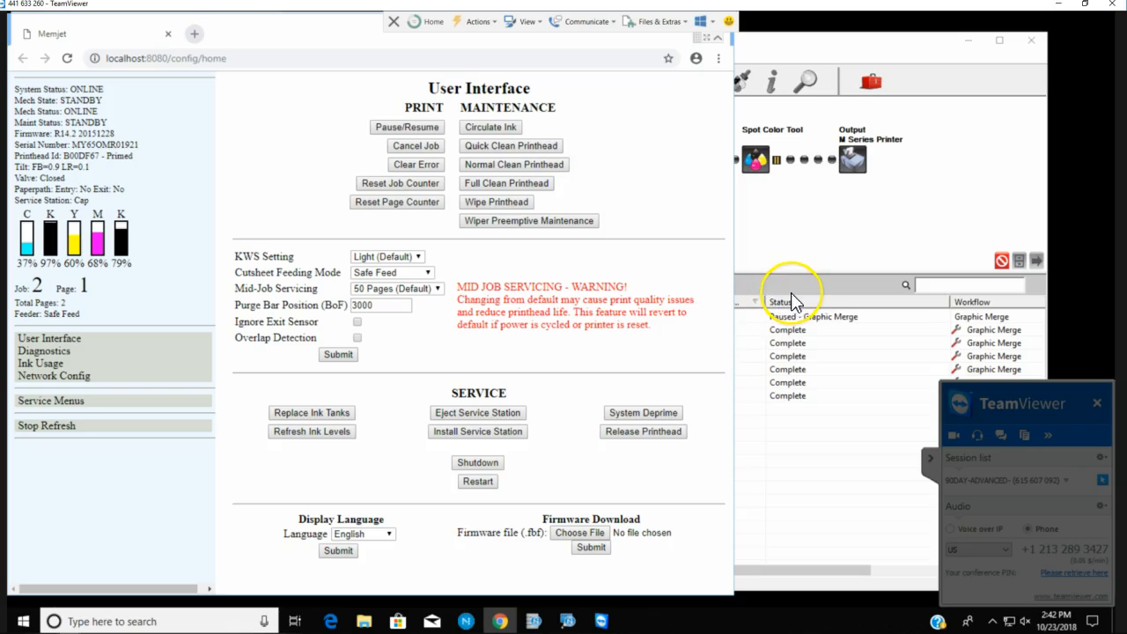
pyautogui.moveTo(796, 290)
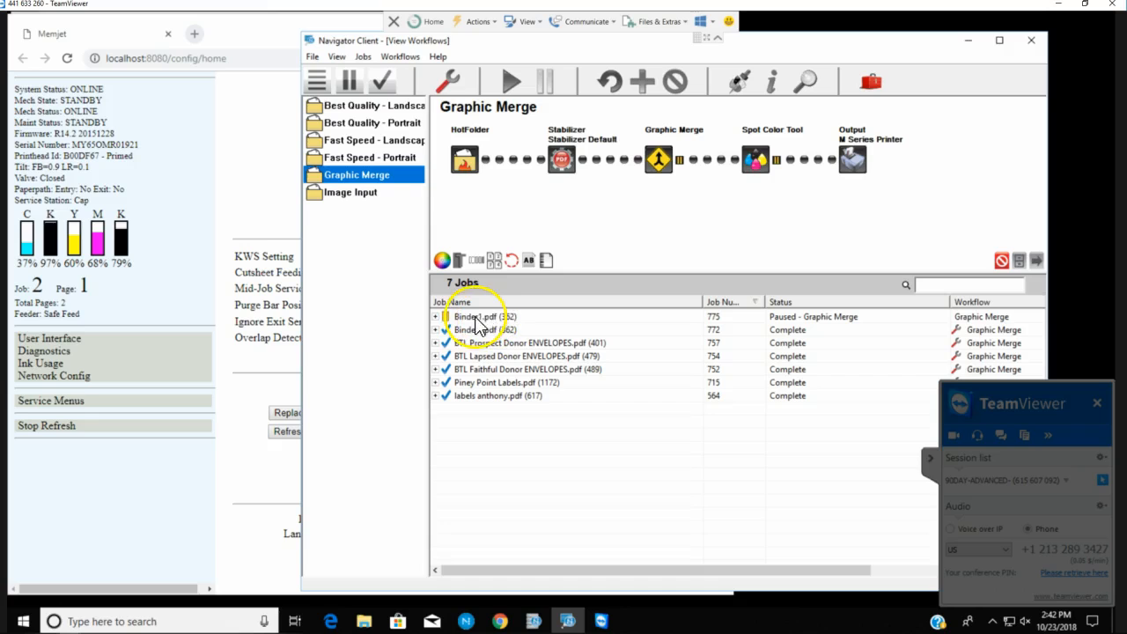
# - Set Binder1.pdf's Output Options to pages 1 to 4 and release the job
pyautogui.rightClick(479, 317)
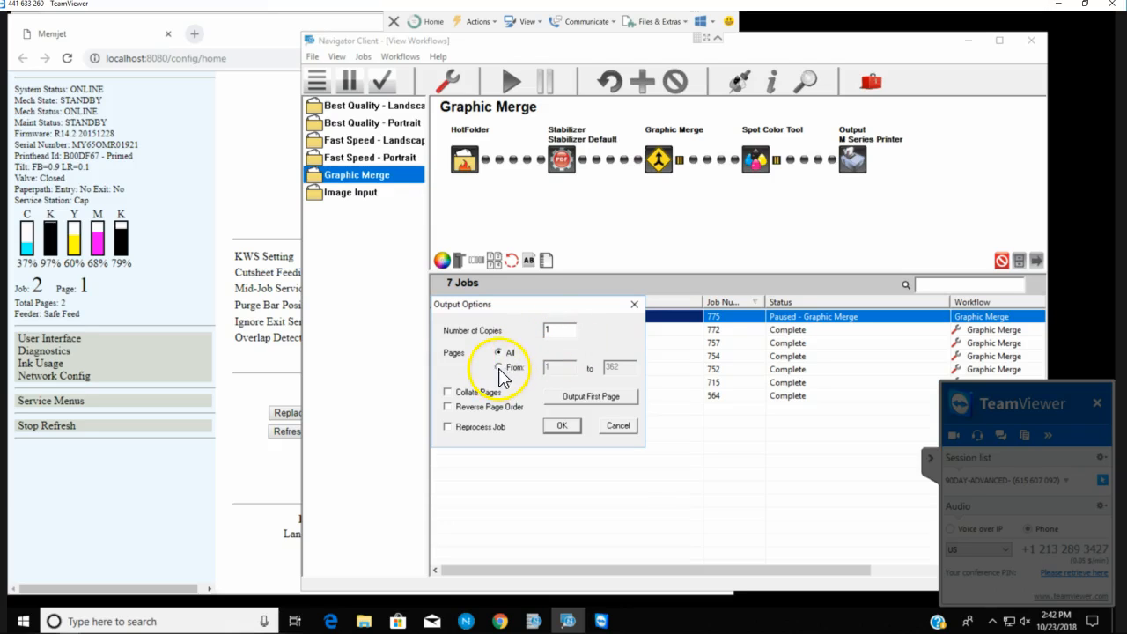
pyautogui.click(500, 368)
pyautogui.write('4')
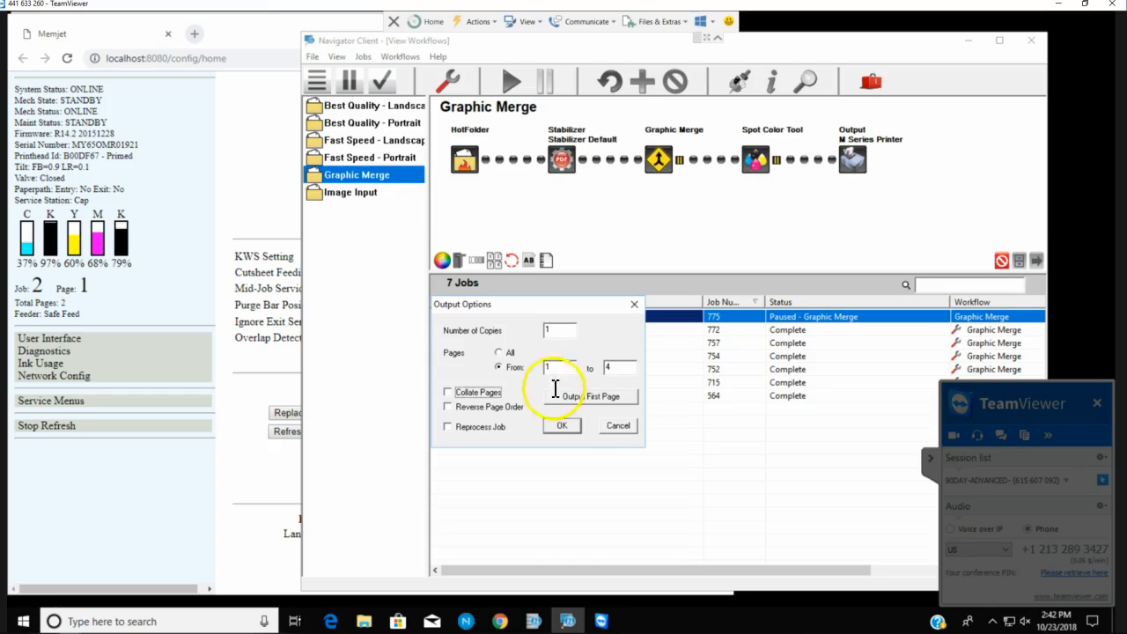
pyautogui.click(562, 424)
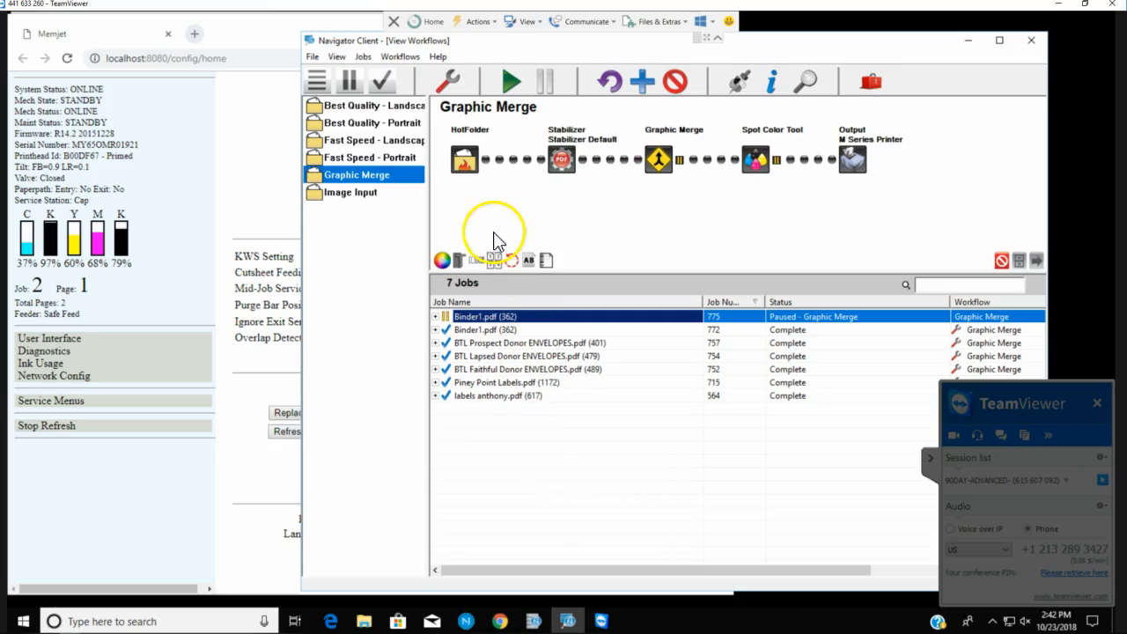
pyautogui.click(511, 81)
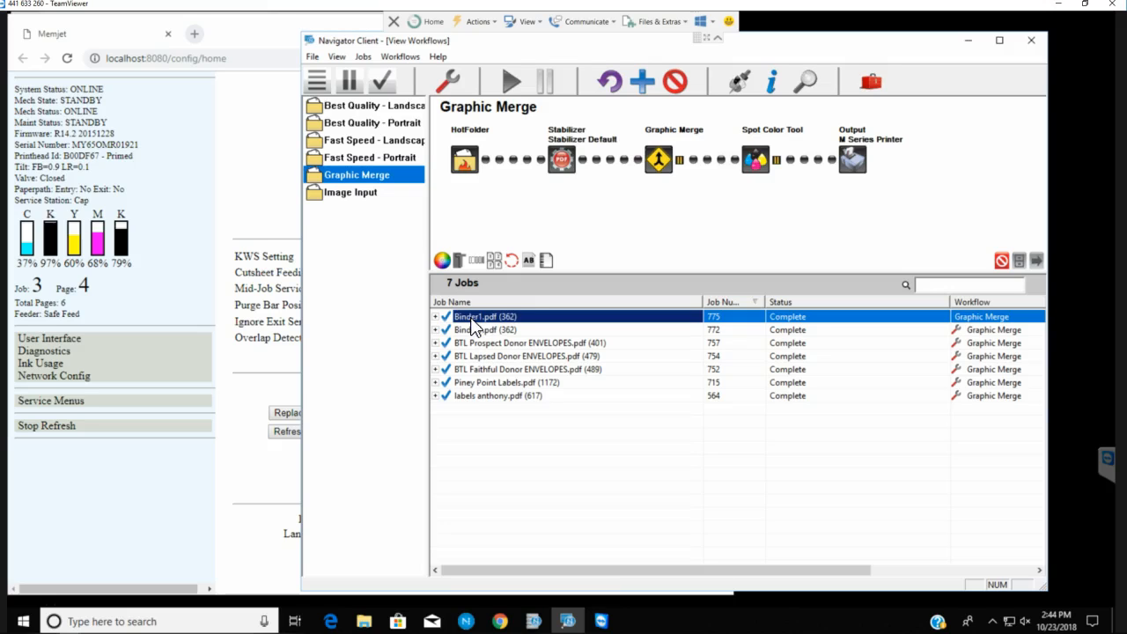
# - Open Binder1.pdf in the Graphic Editor, crop the envelope layout and merge it into the job
pyautogui.rightClick(485, 317)
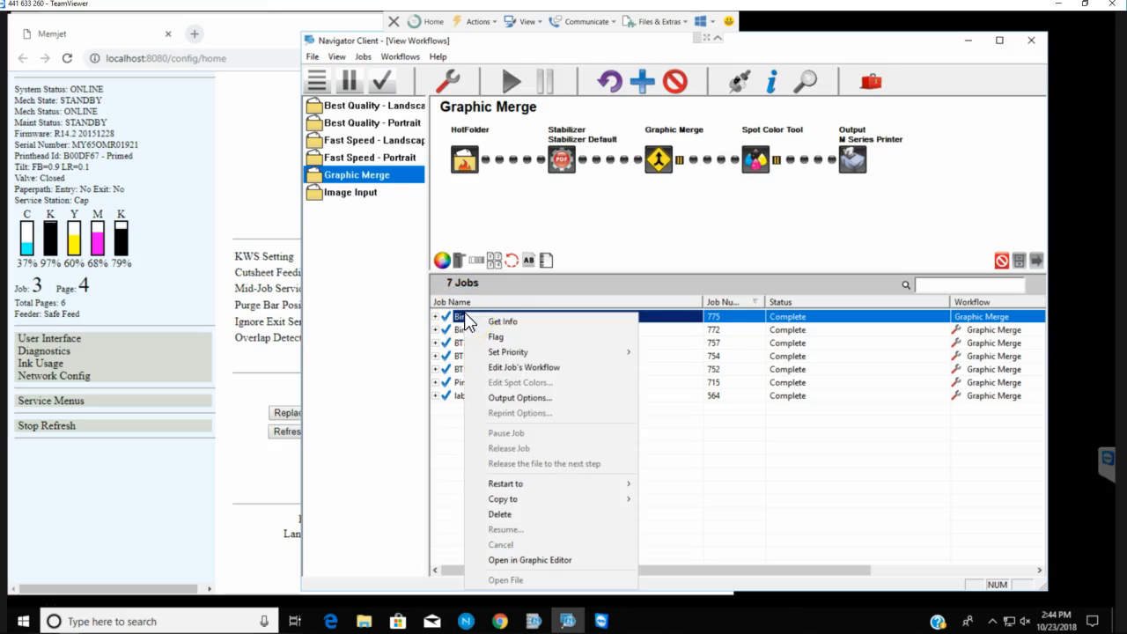
pyautogui.moveTo(543, 560)
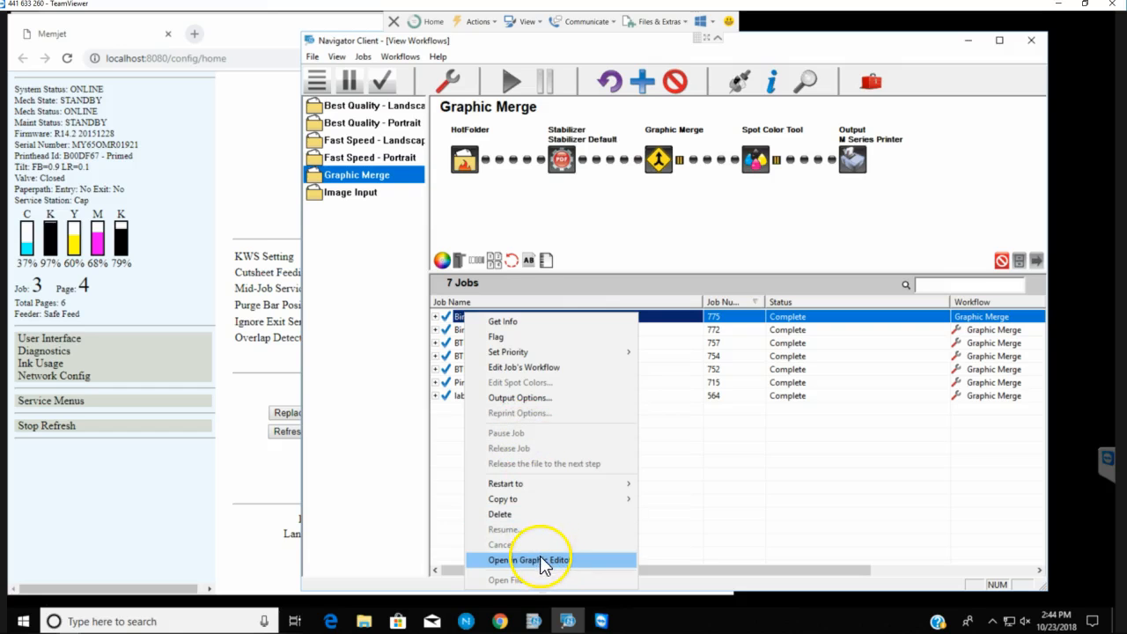
pyautogui.click(529, 561)
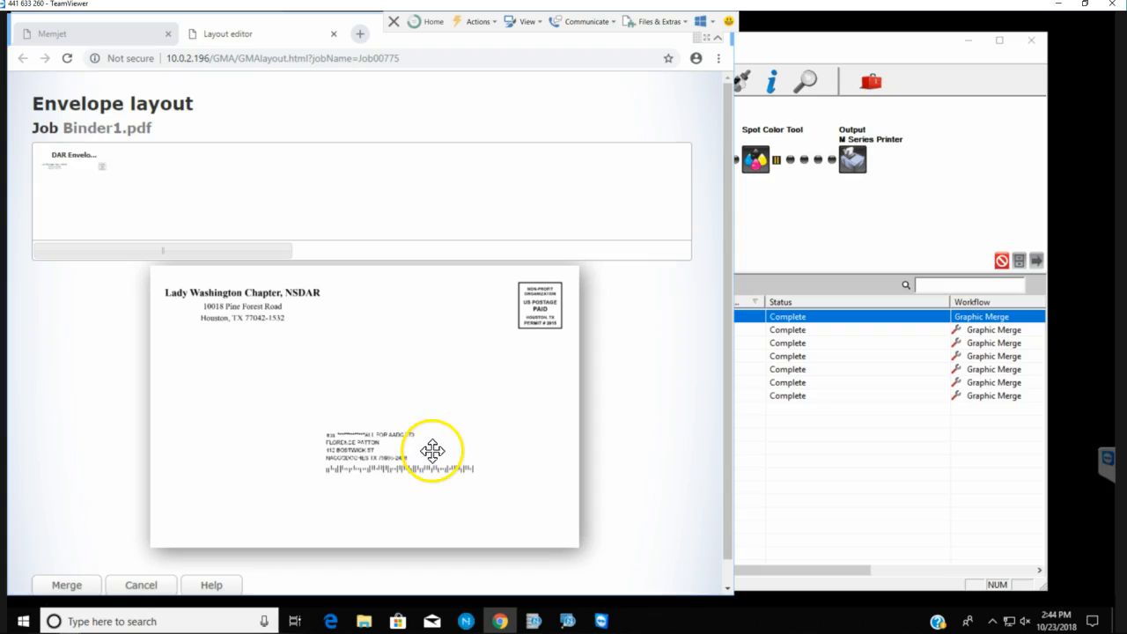
pyautogui.moveTo(253, 307)
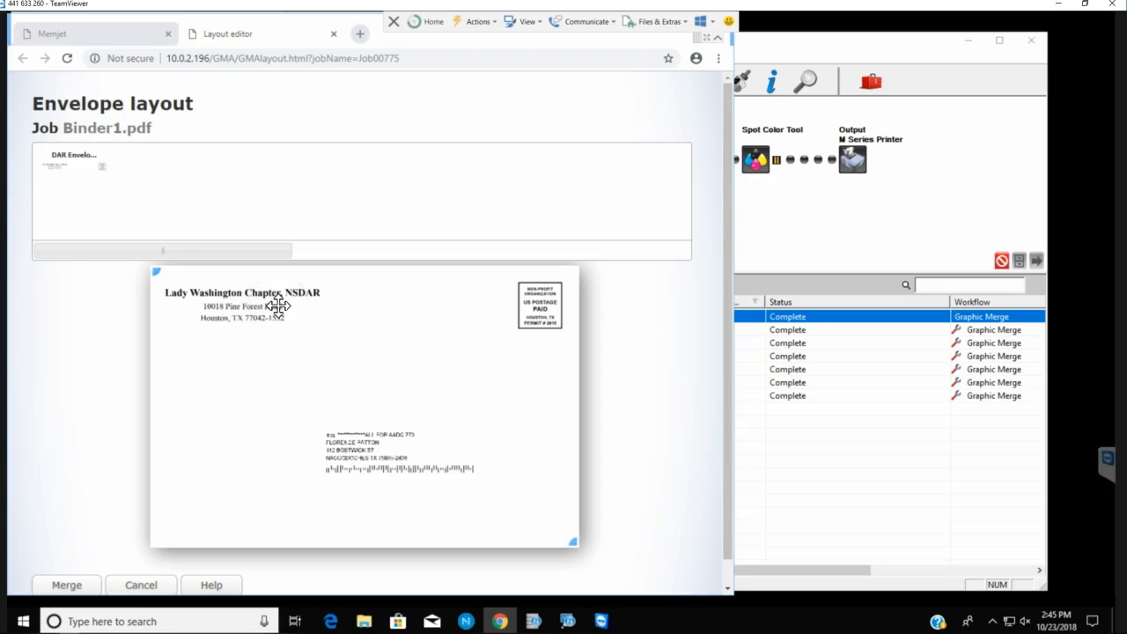
pyautogui.moveTo(345, 455)
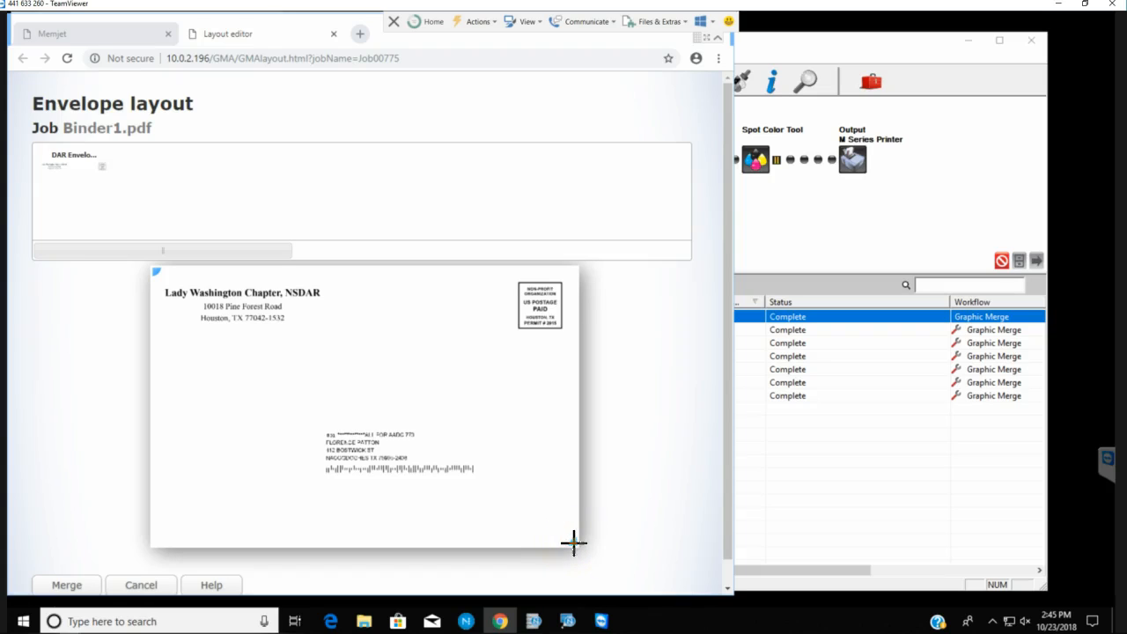
pyautogui.moveTo(581, 370)
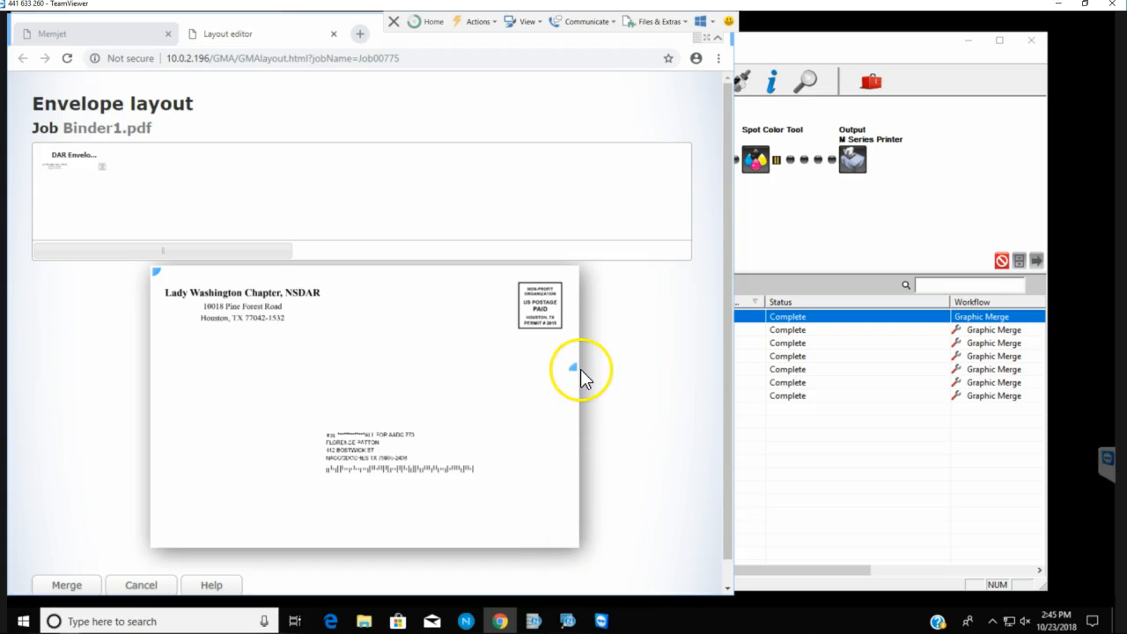
pyautogui.moveTo(588, 355)
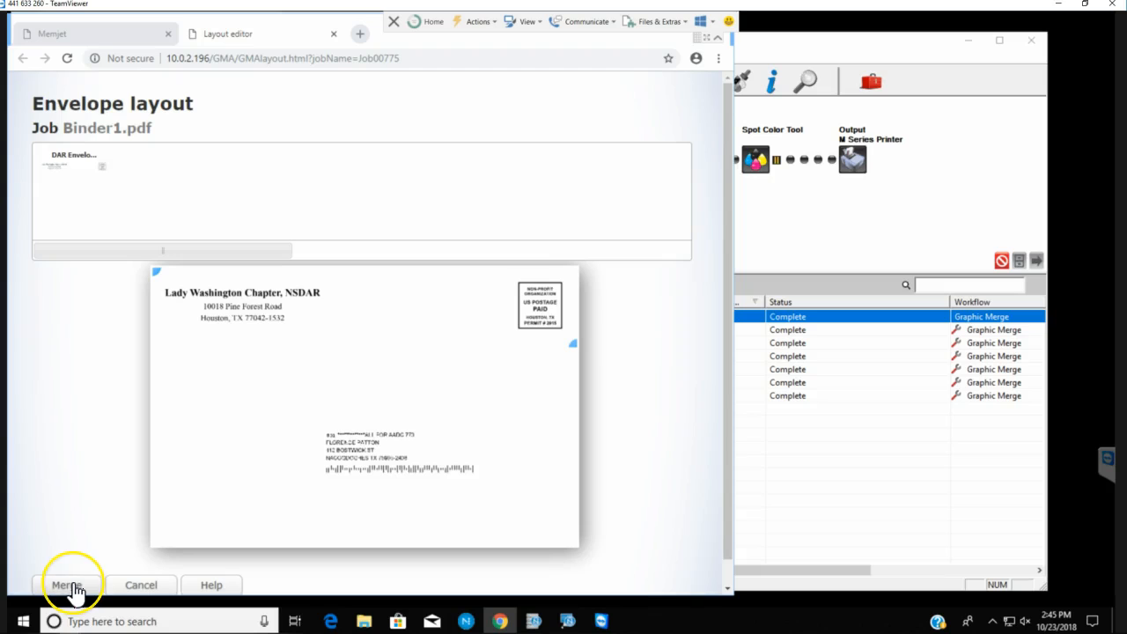
pyautogui.click(65, 584)
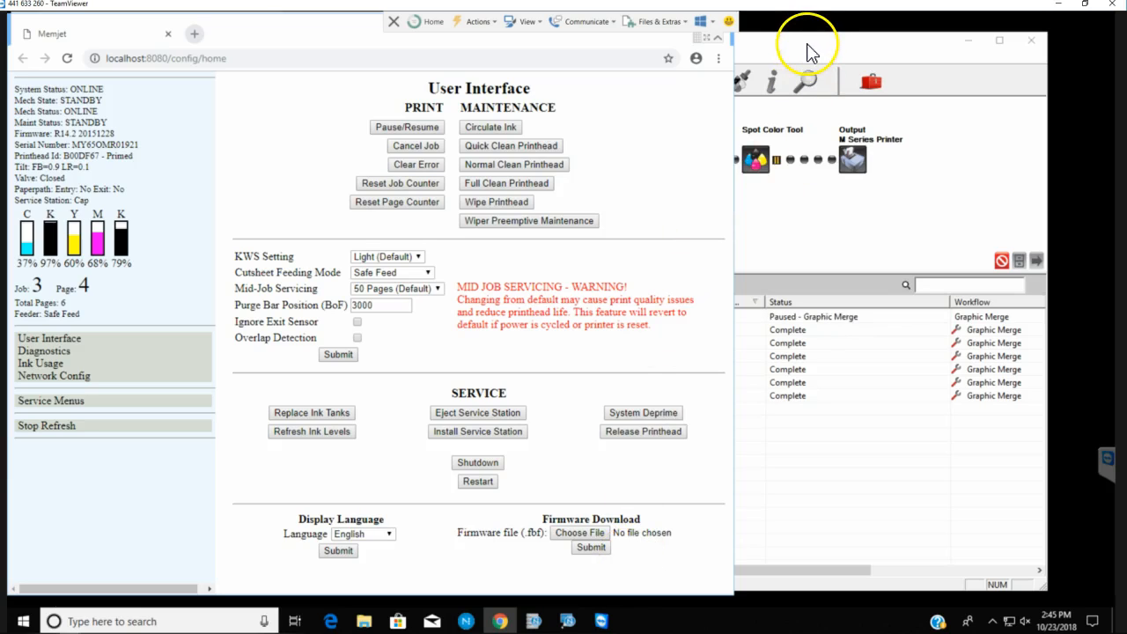
pyautogui.moveTo(796, 49)
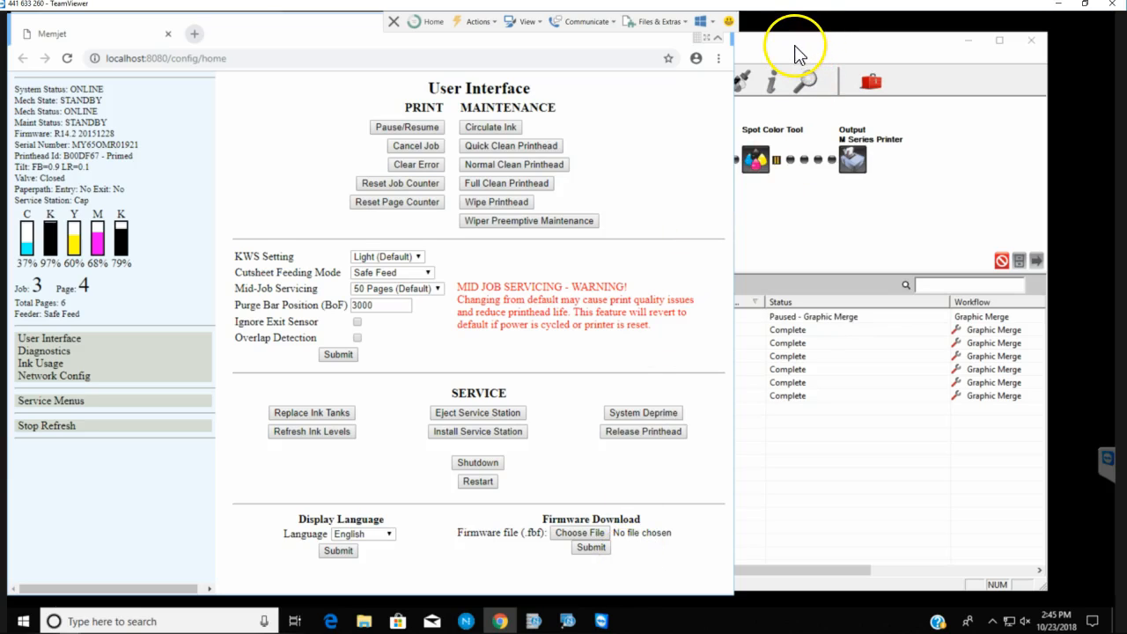
pyautogui.moveTo(793, 53)
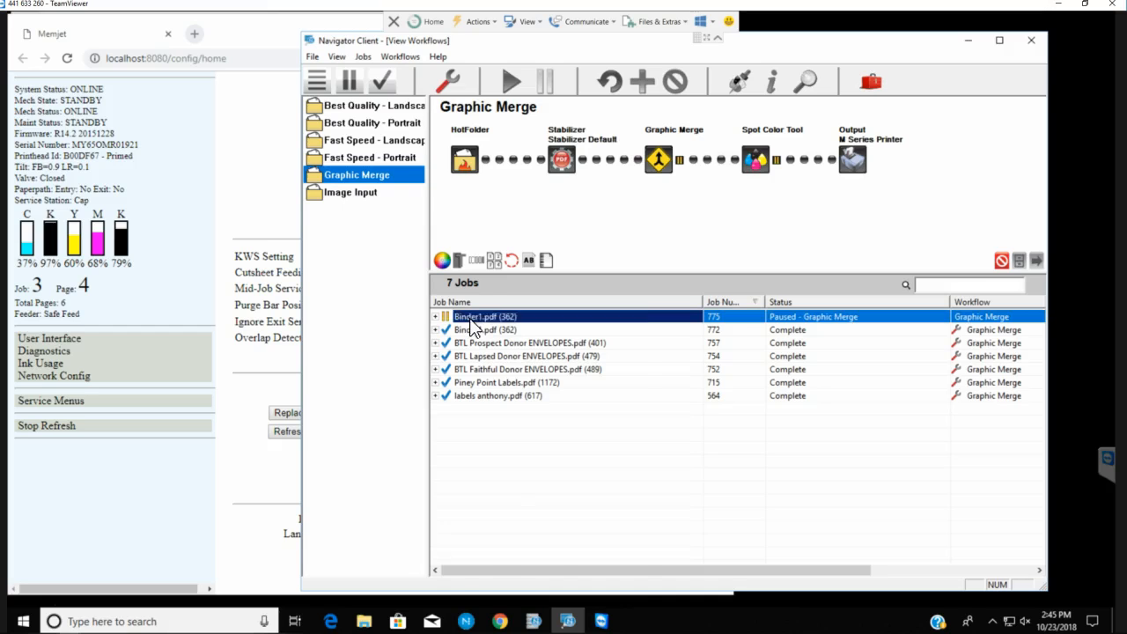
# - Set the paused Binder1.pdf job's Output Options to pages From 1 to 2
pyautogui.rightClick(485, 317)
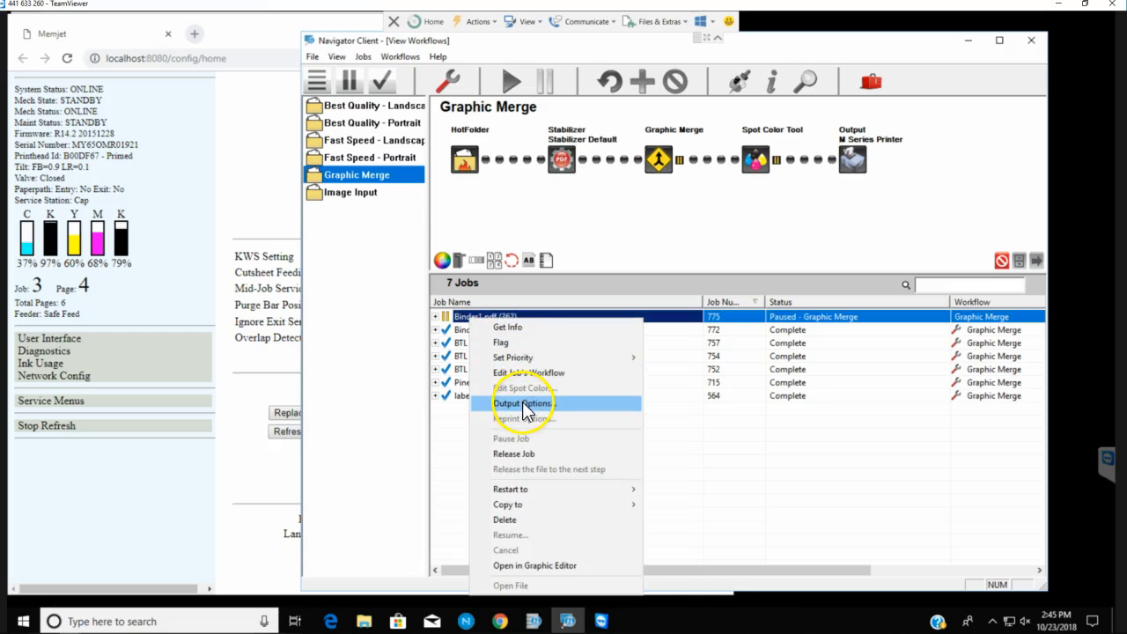
pyautogui.click(522, 404)
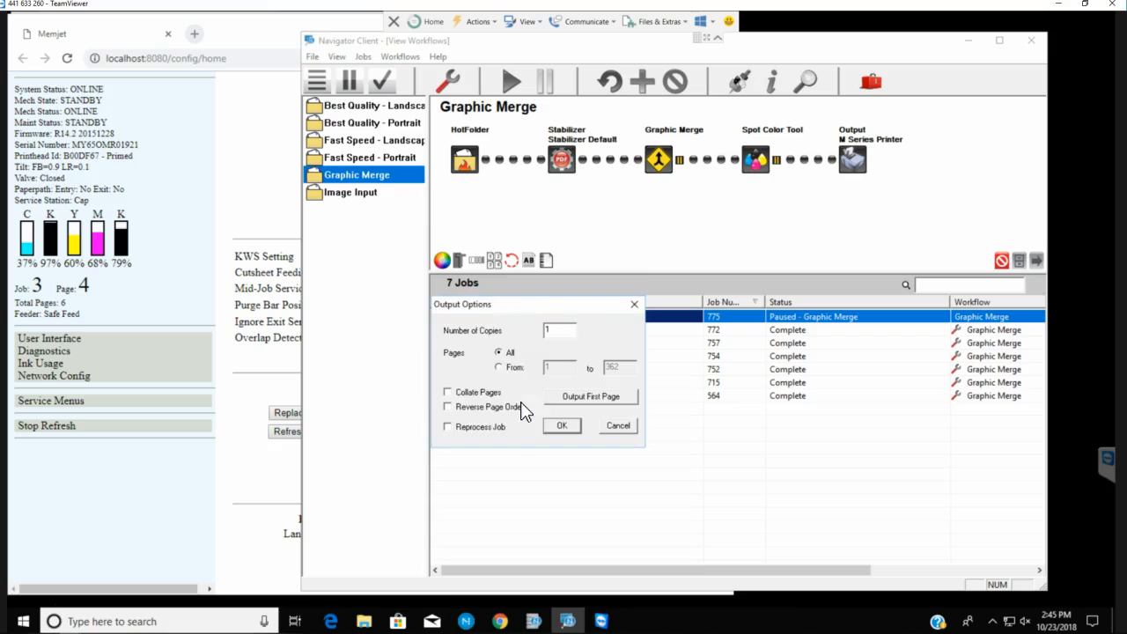
pyautogui.click(498, 368)
pyautogui.write('2')
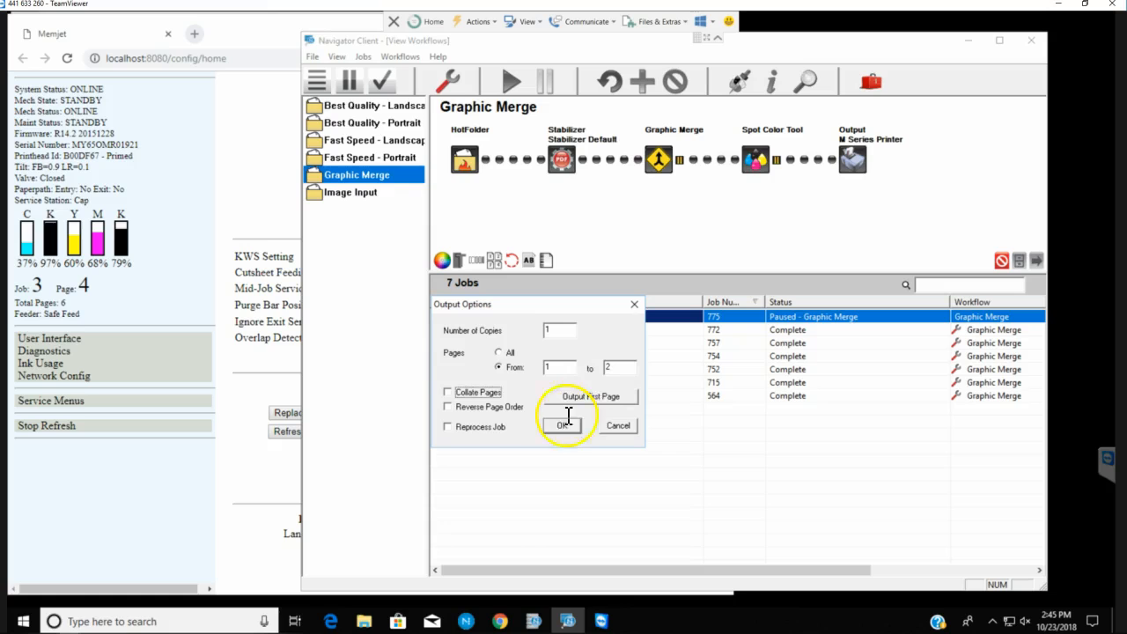
pyautogui.click(564, 424)
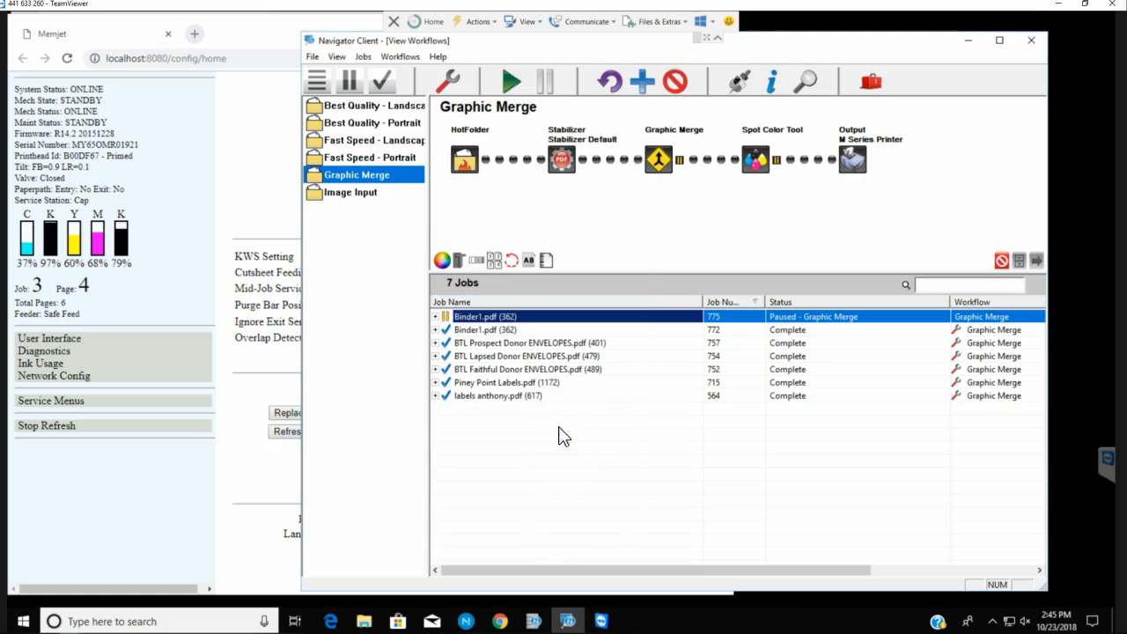
pyautogui.moveTo(479, 208)
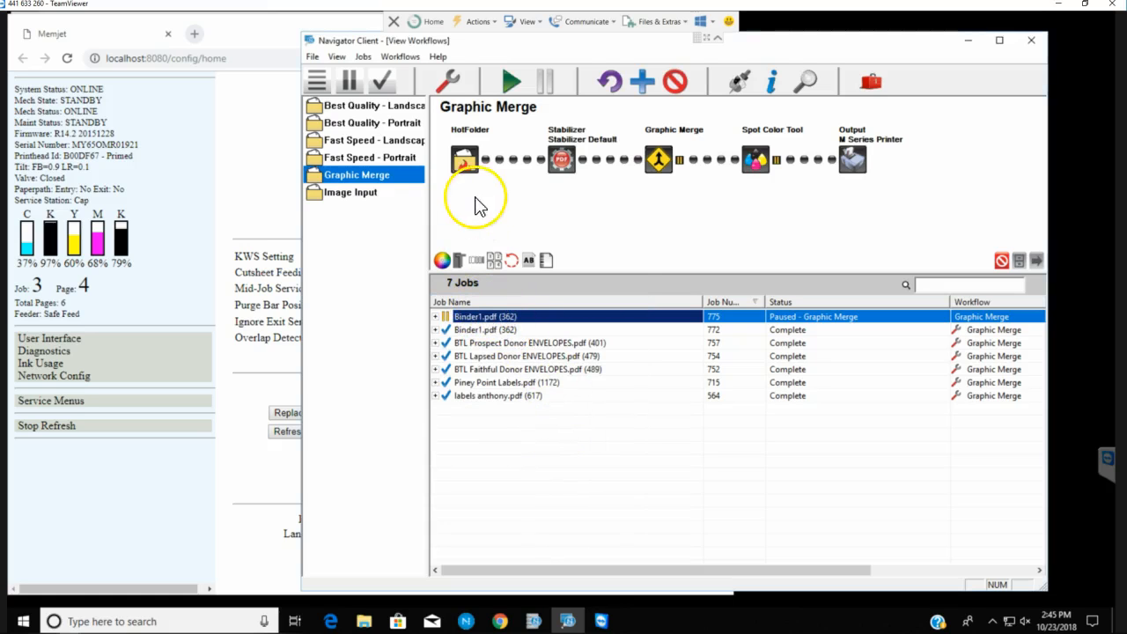
pyautogui.moveTo(511, 81)
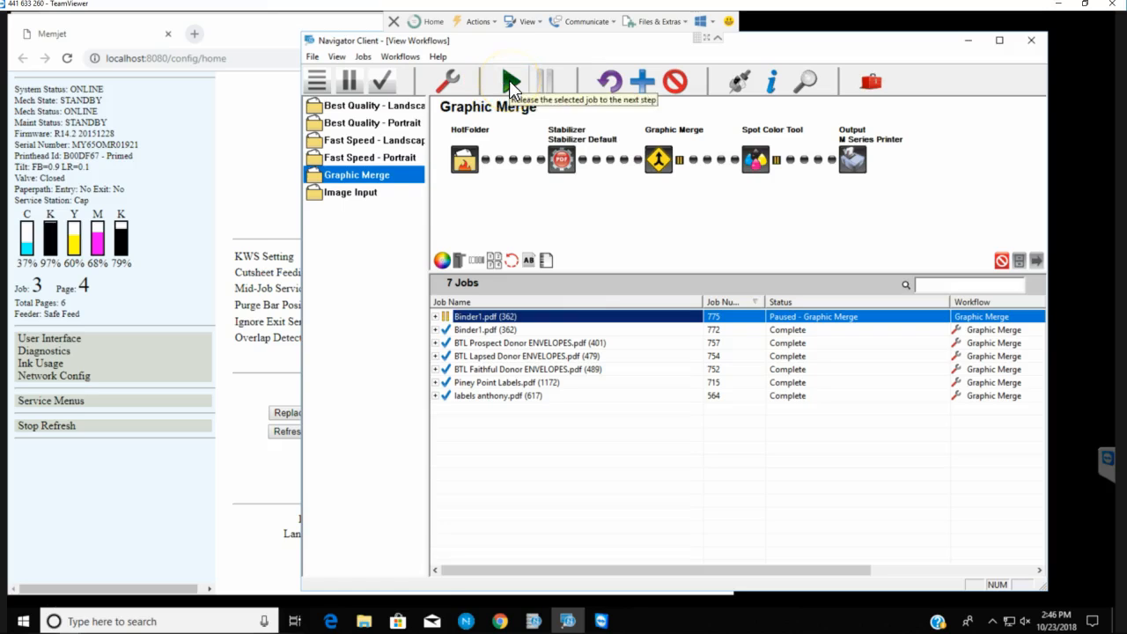
# - Release Binder1.pdf past the spot colour step and again to the Output step
pyautogui.click(508, 81)
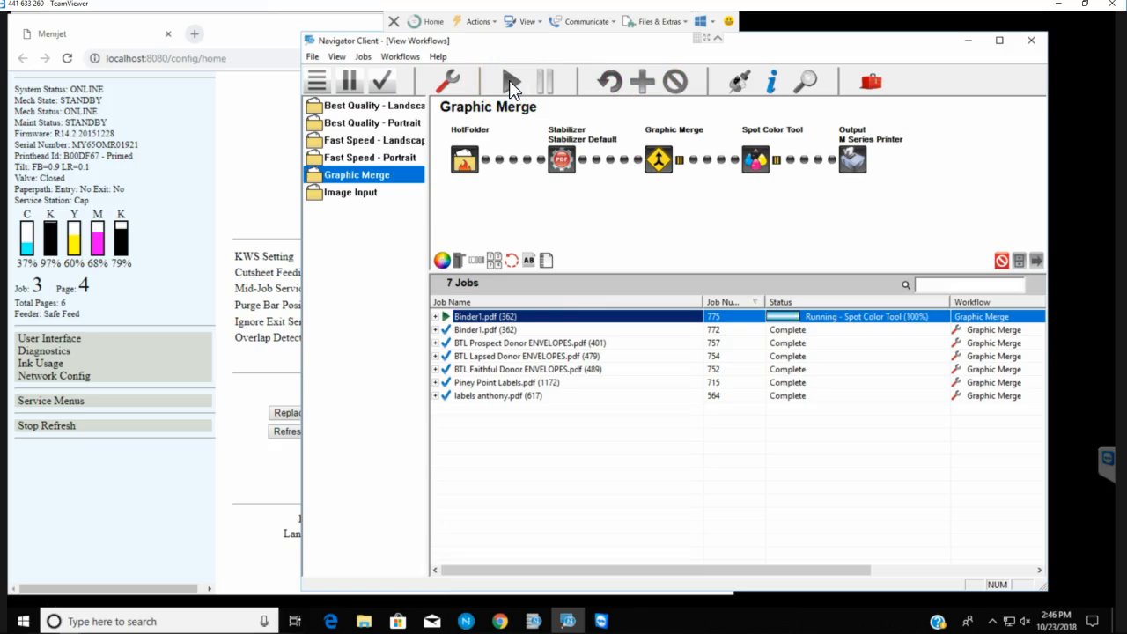
pyautogui.click(349, 81)
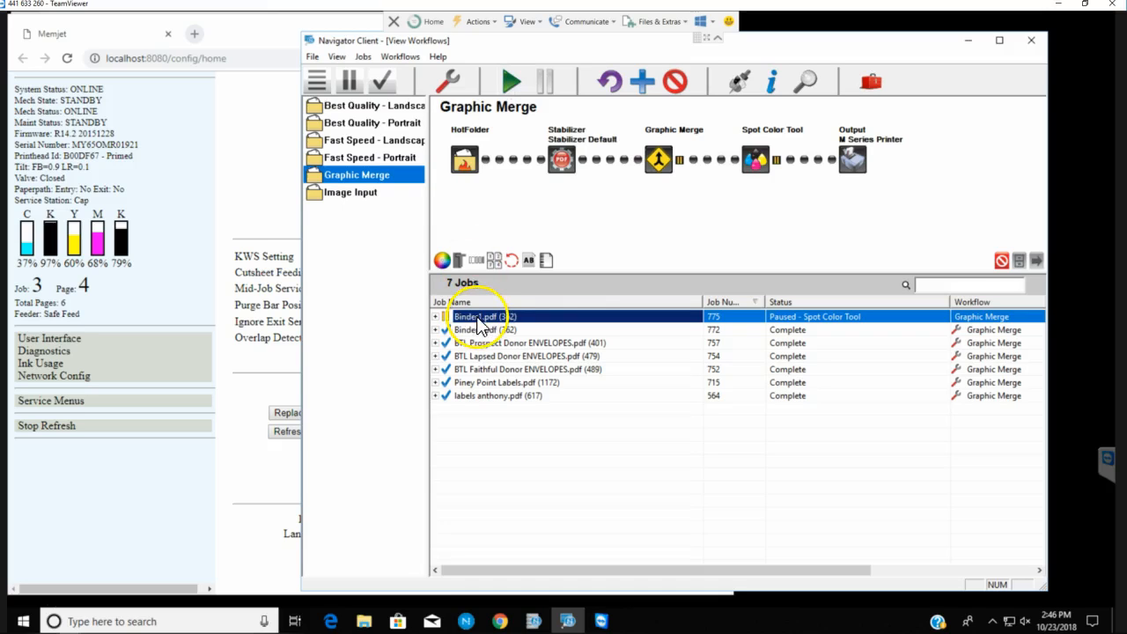
pyautogui.click(511, 81)
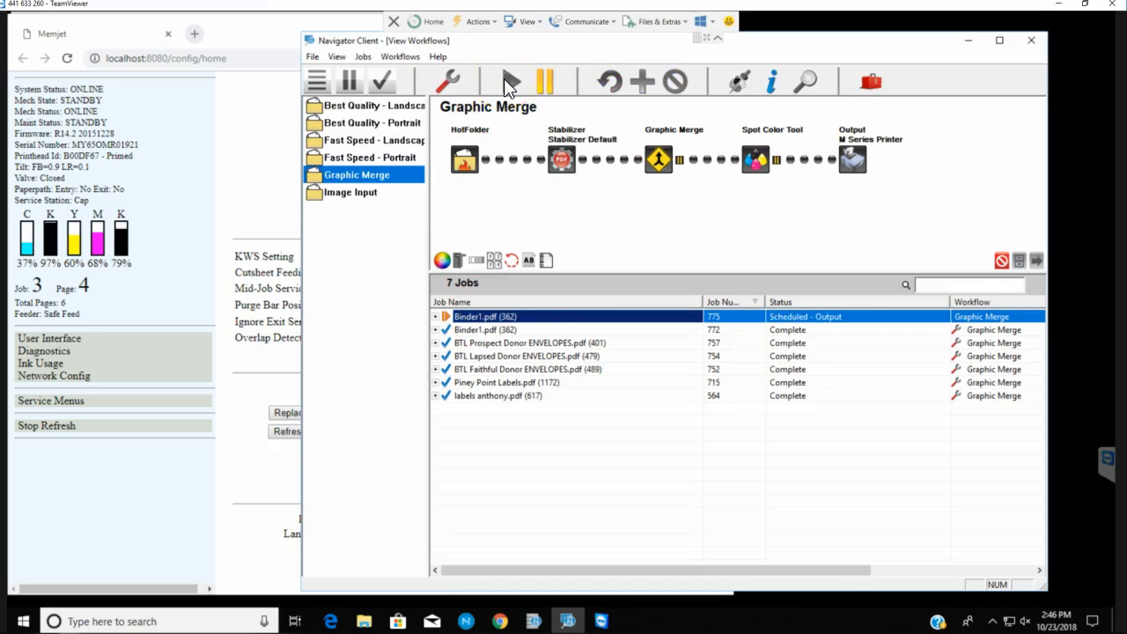
pyautogui.click(510, 81)
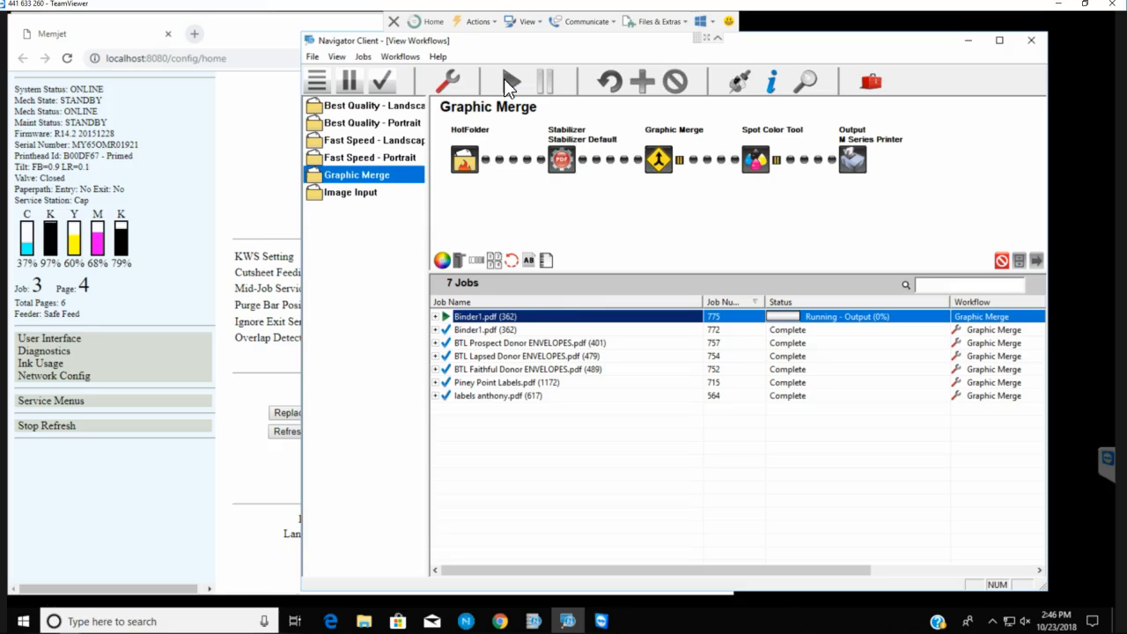